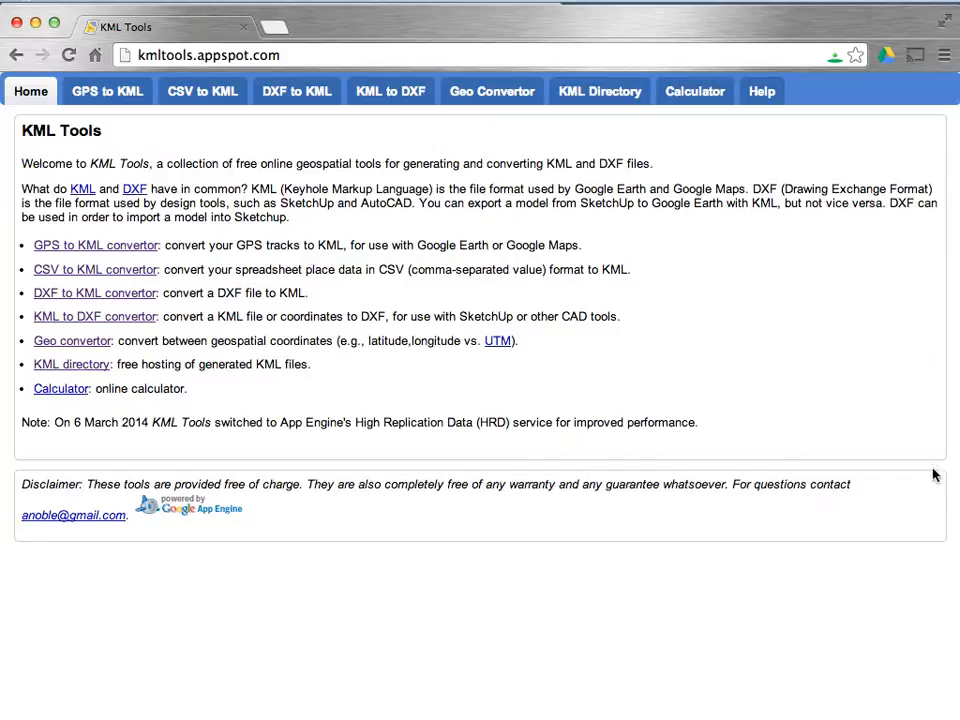
Switch from the KML Tools home page to the DXF to KML convertor.
left_click(296, 92)
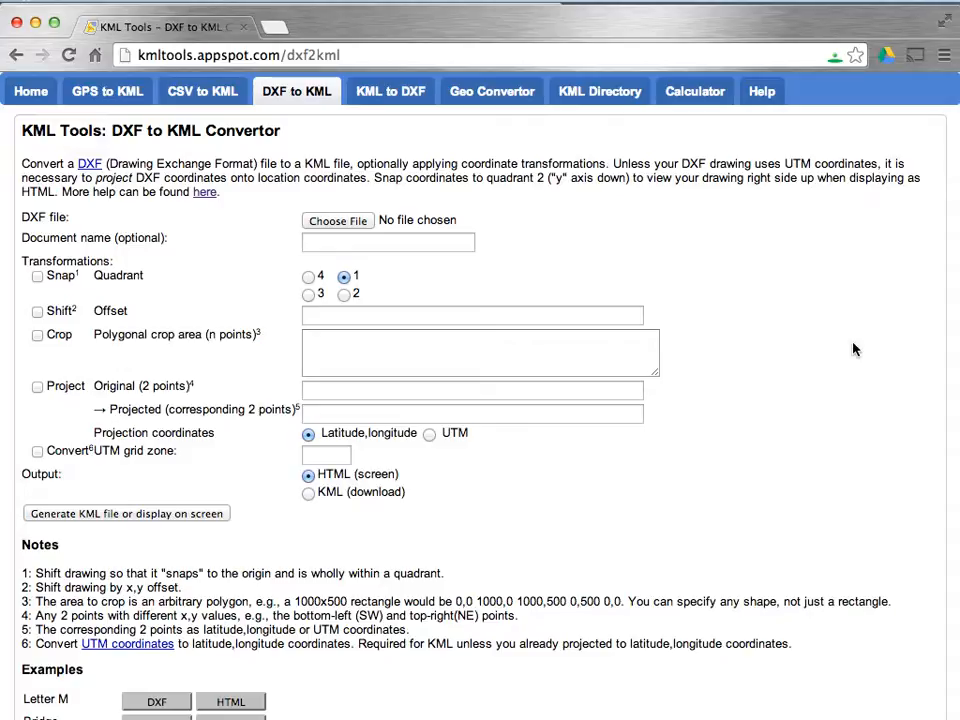
mouse_move(336, 220)
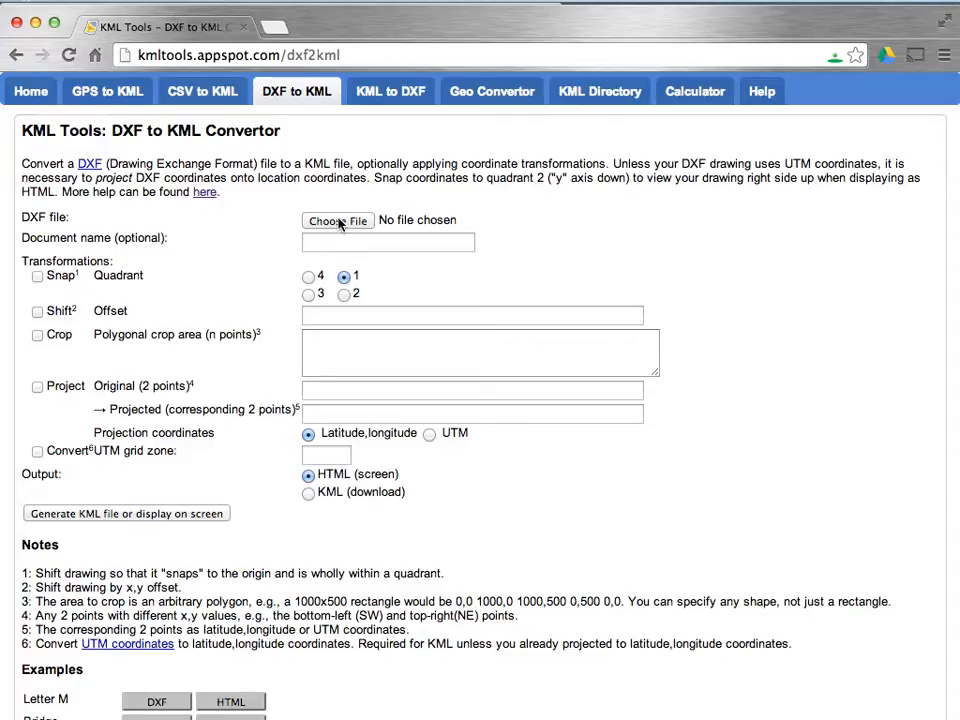
Attach Adelaide_terraces.dxf from the static folder as the drawing to convert.
left_click(336, 220)
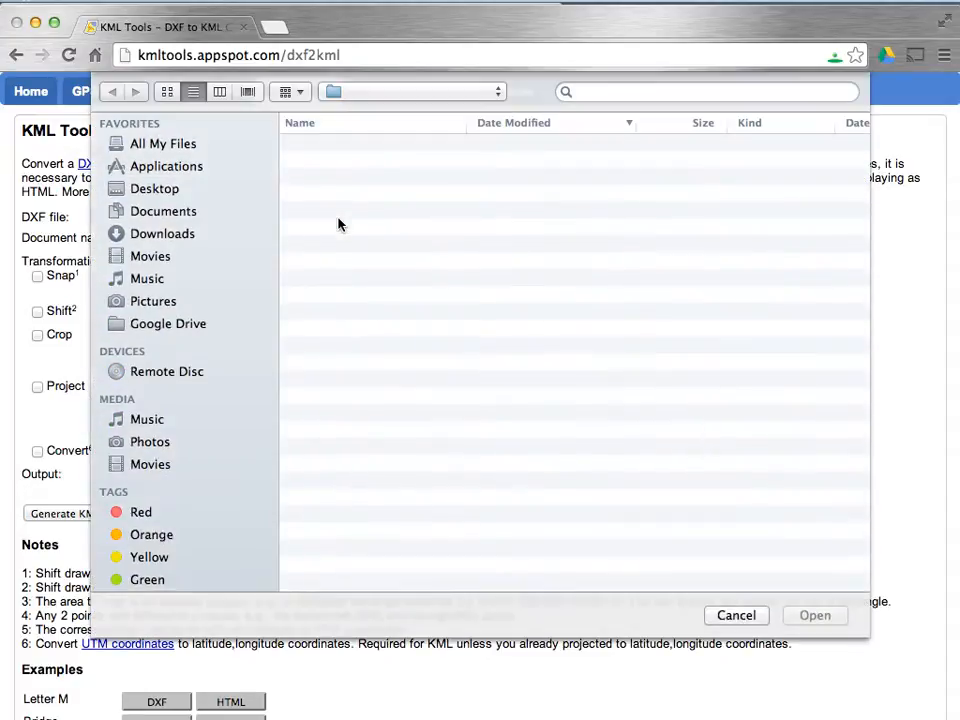
left_click(382, 178)
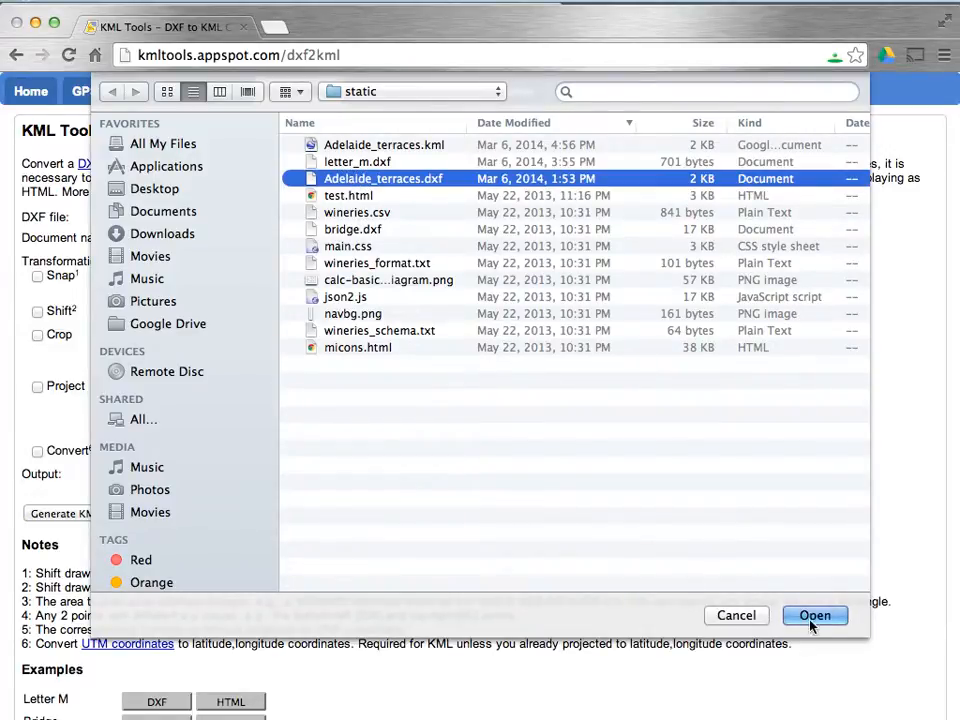
left_click(814, 616)
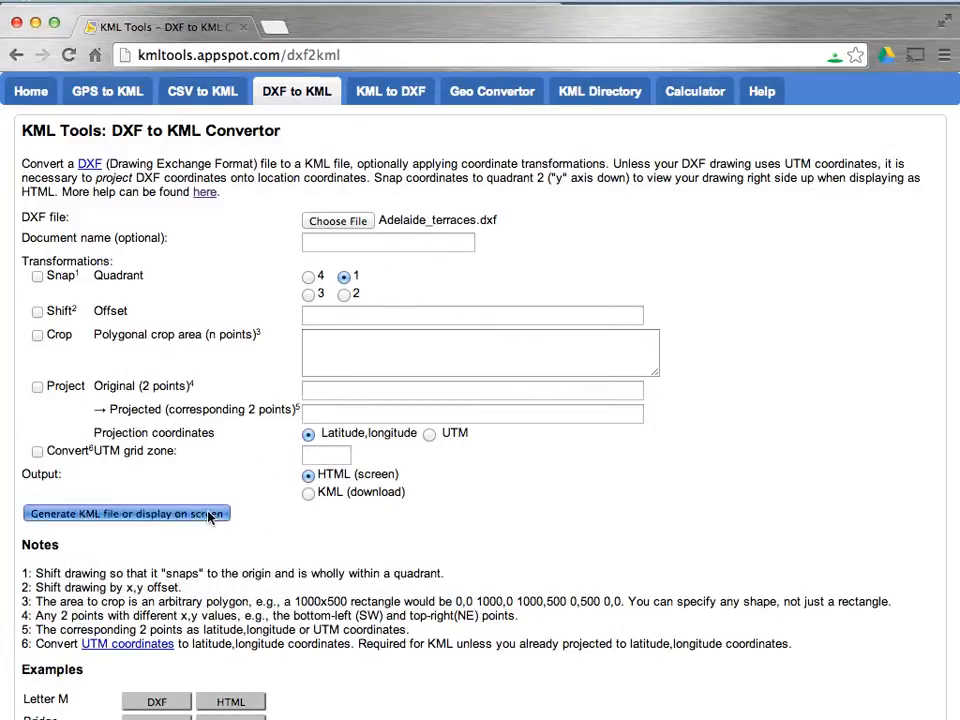
left_click(126, 512)
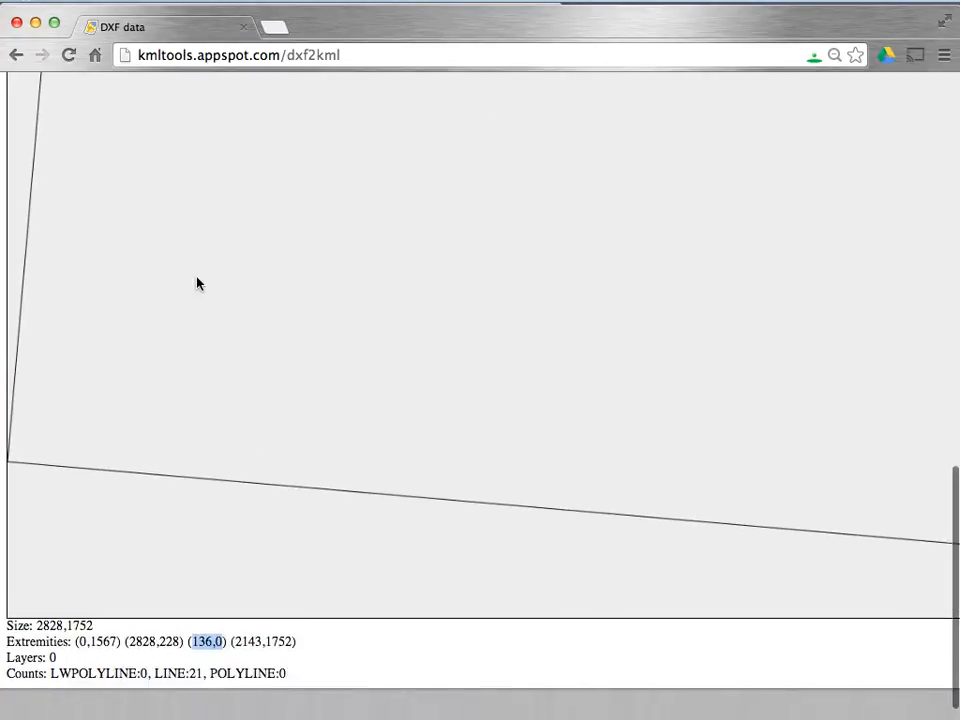
scroll("down", 3)
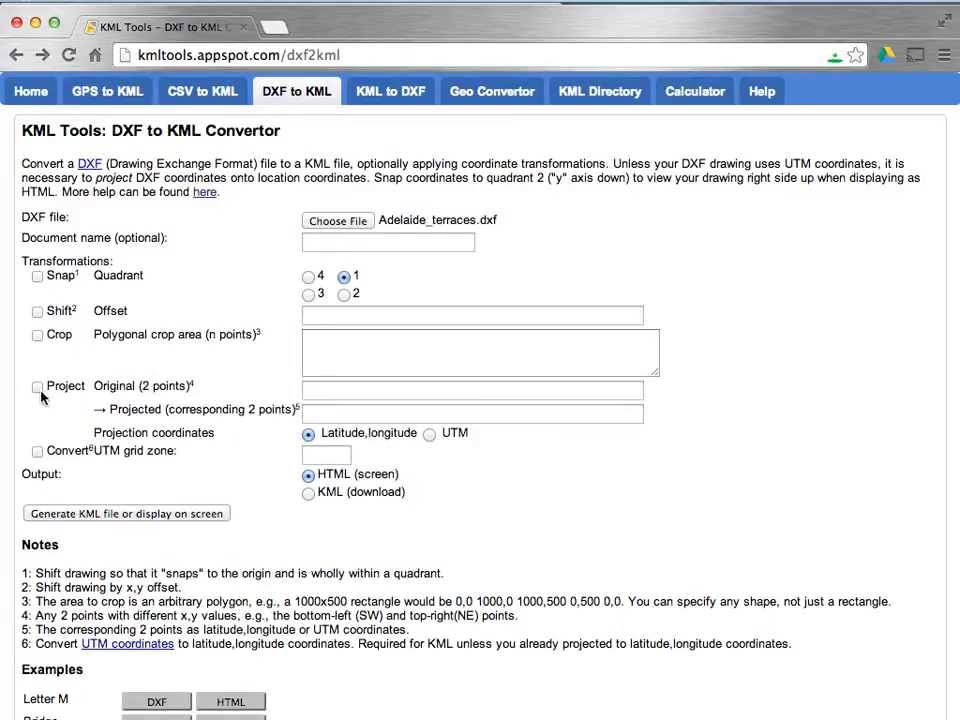
Enable Project and enter original points 136,0 2143,1752.
left_click(36, 386)
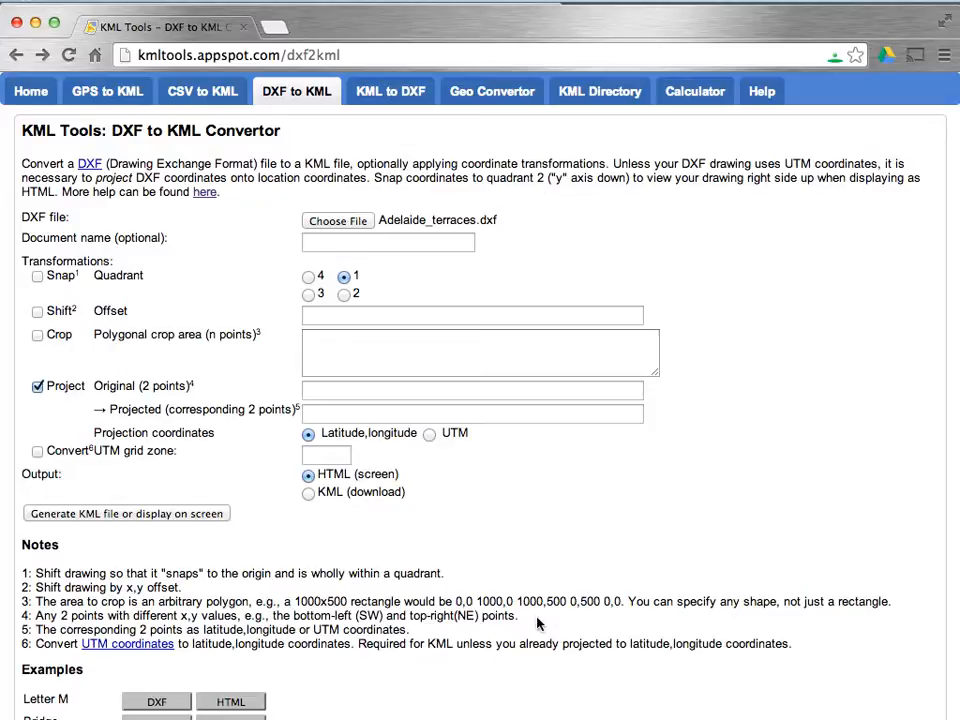
scroll("down", 3)
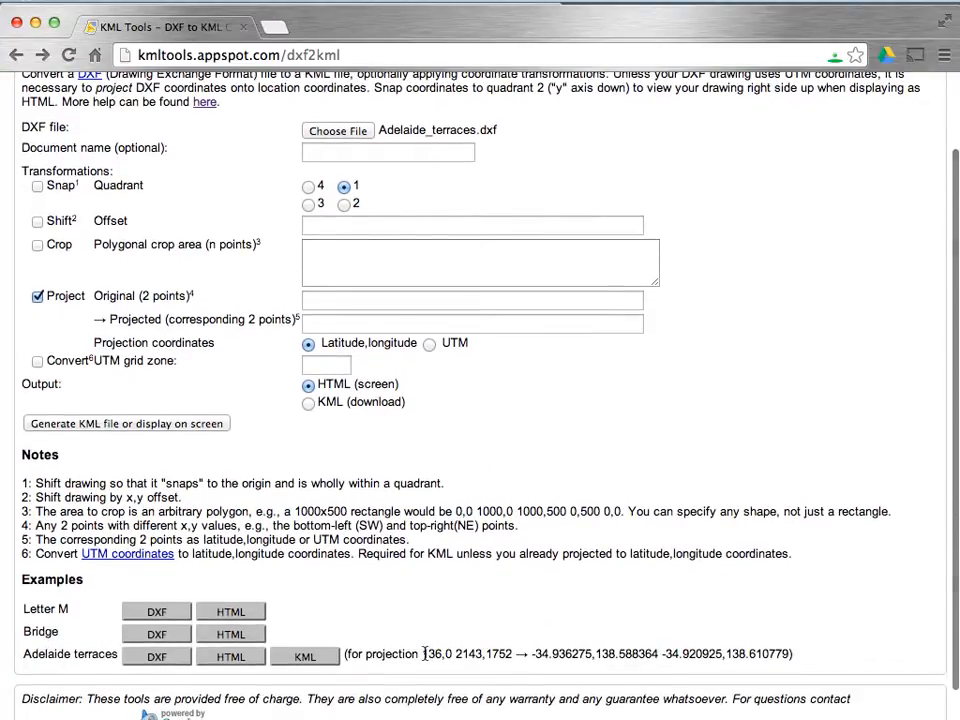
left_click_drag(422, 652, 510, 652)
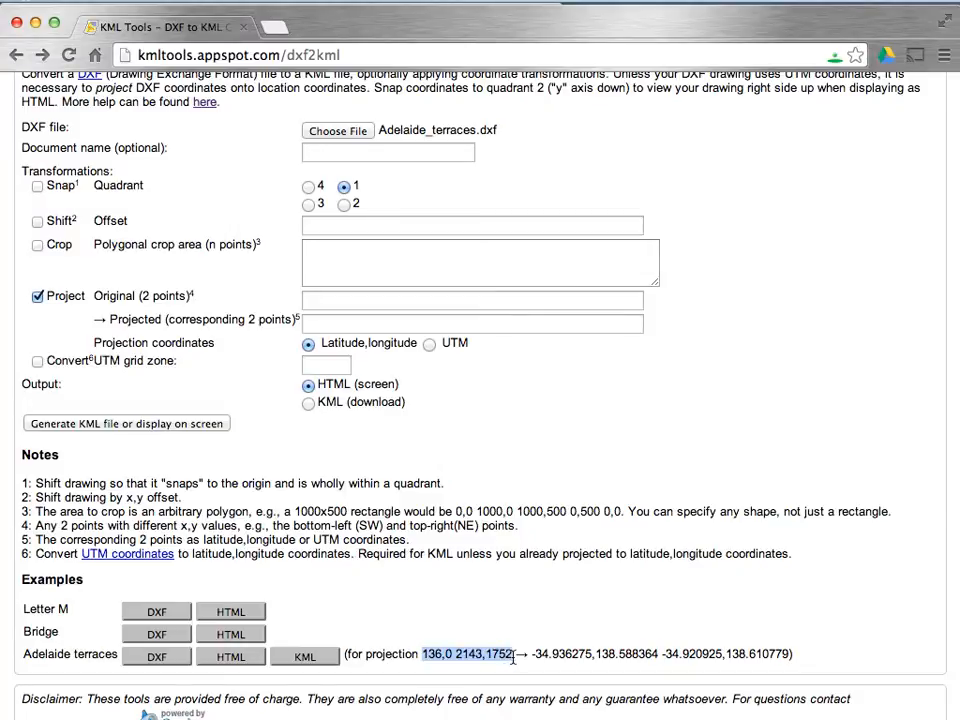
mouse_move(596, 598)
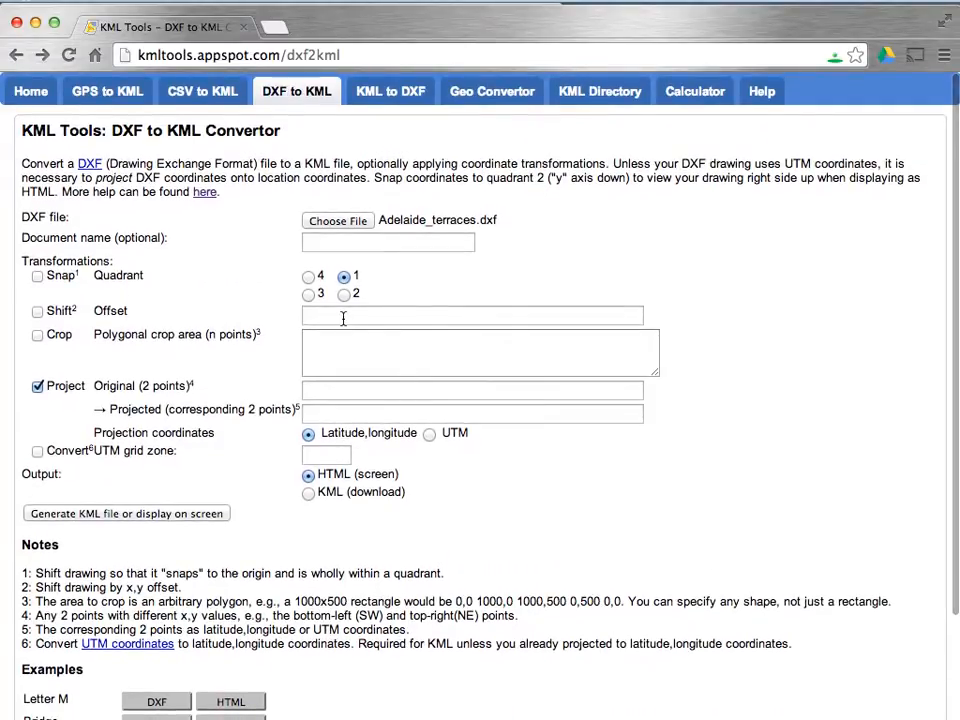
type("136,0 2143,1752")
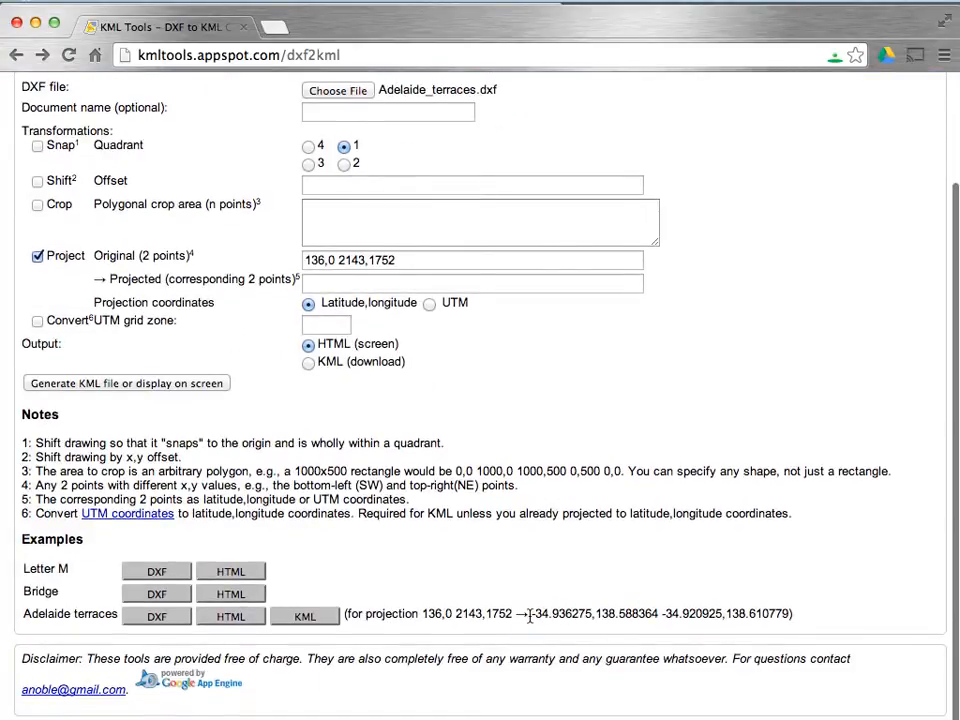
Enter projected points -34.936275,138.588364 -34.920925,138.610779 from the example.
left_click_drag(532, 614, 788, 614)
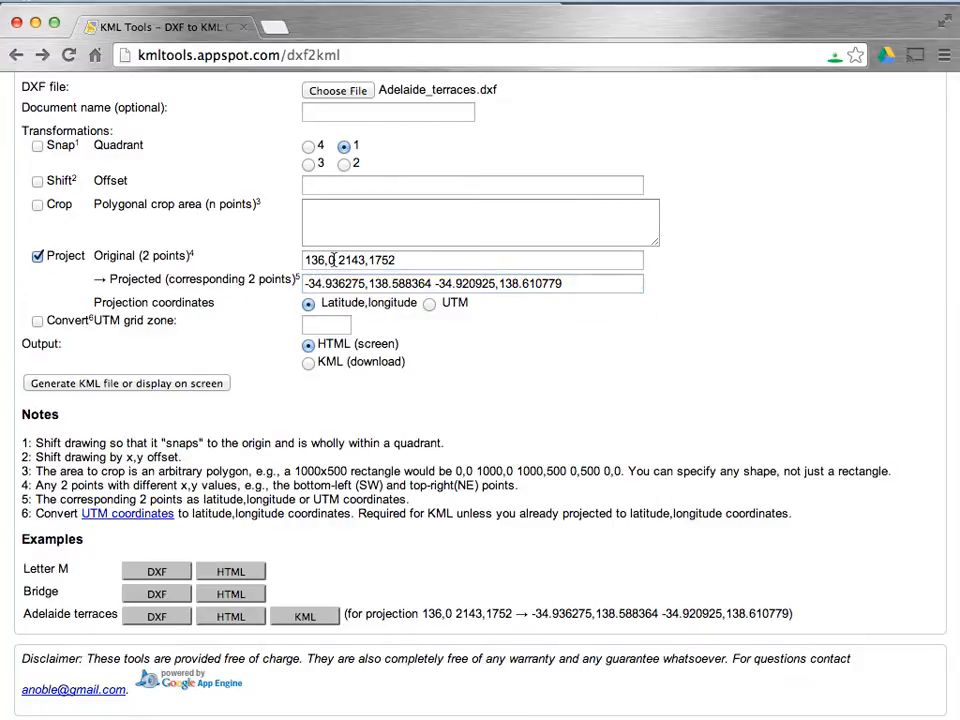
left_click(476, 260)
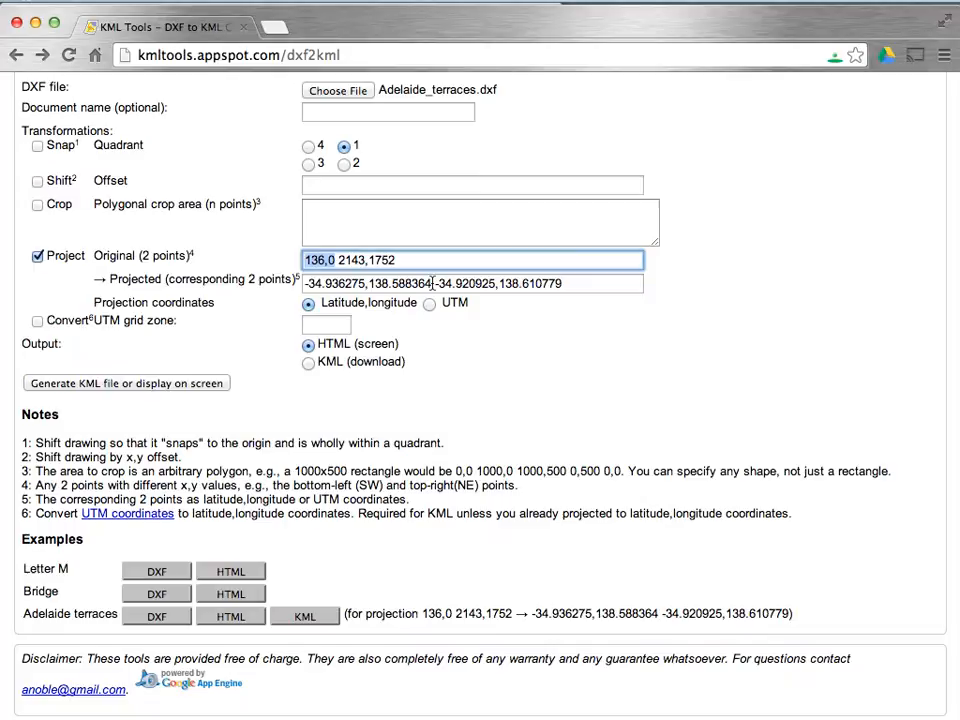
left_click(476, 284)
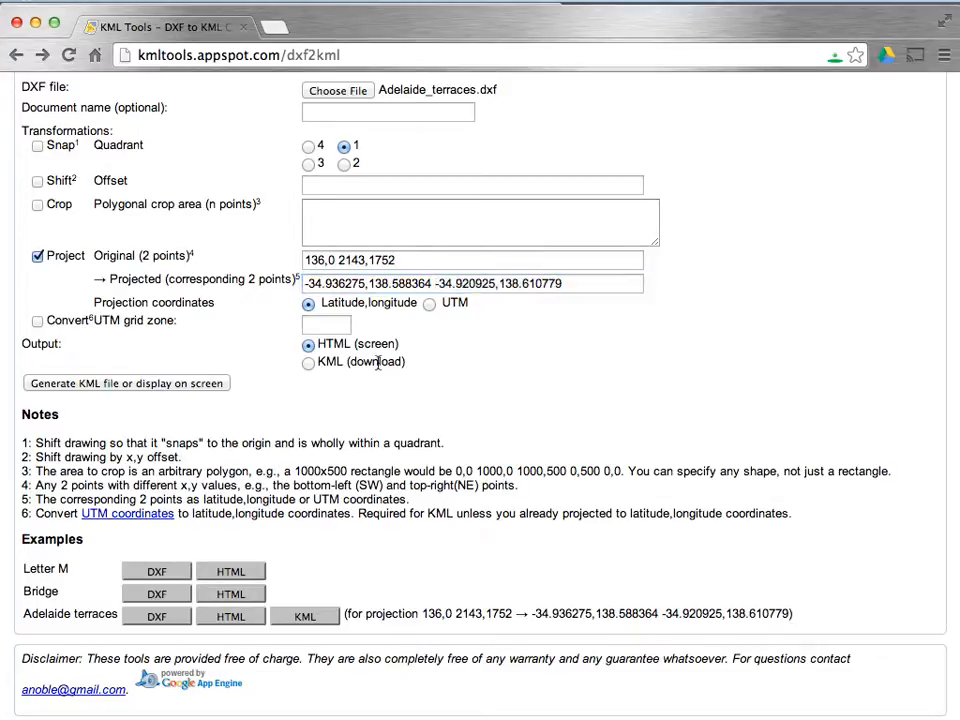
left_click(308, 362)
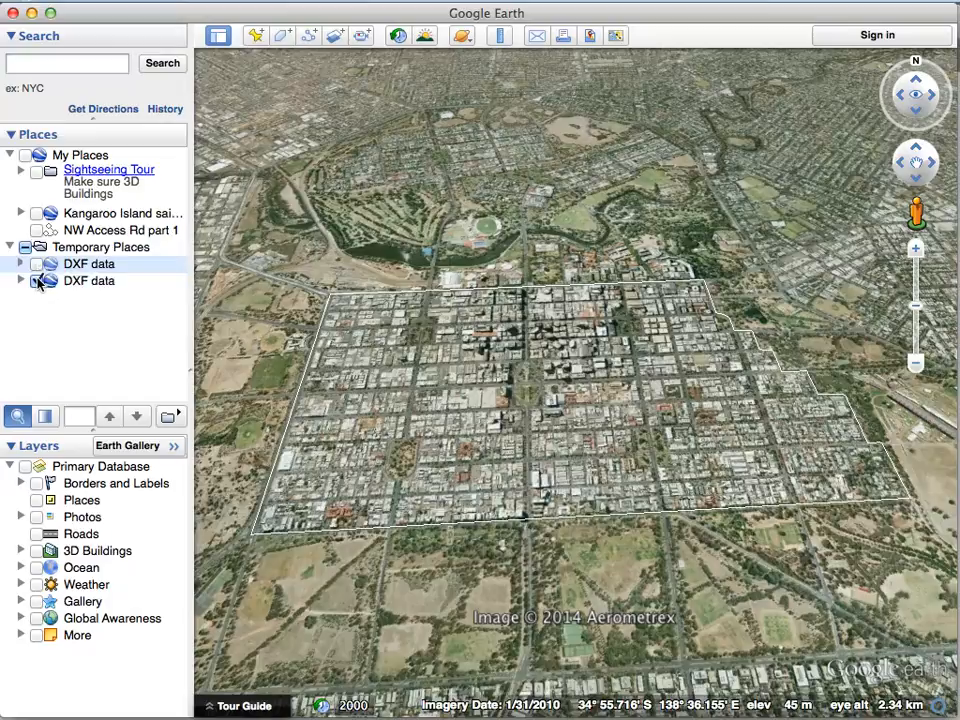
View the converted DXF data in Temporary Places over the Adelaide CBD.
left_click(88, 280)
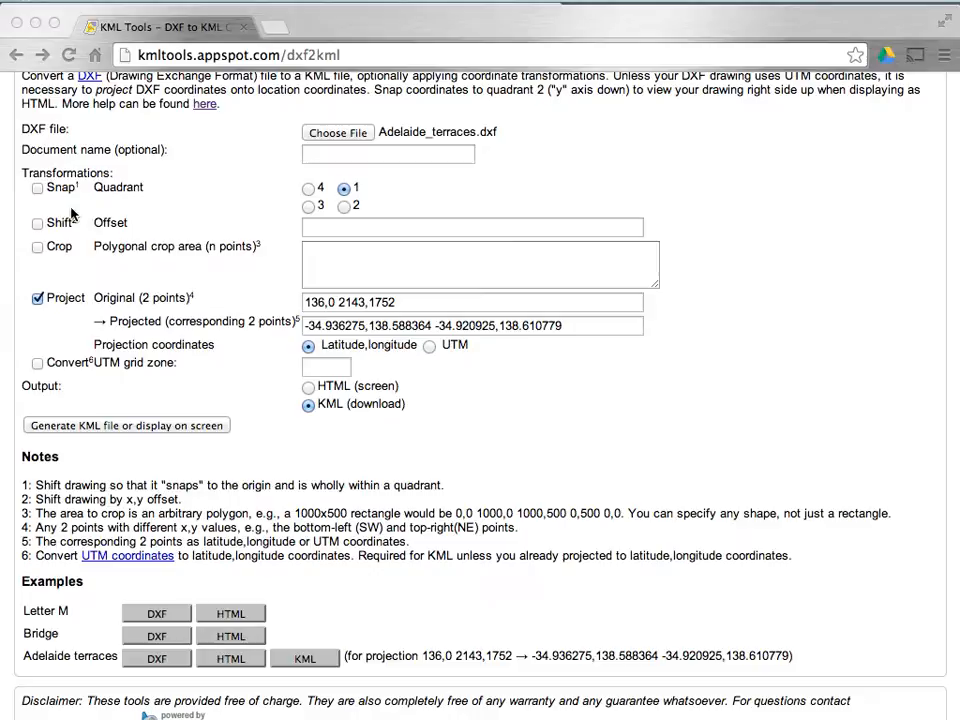
mouse_move(238, 222)
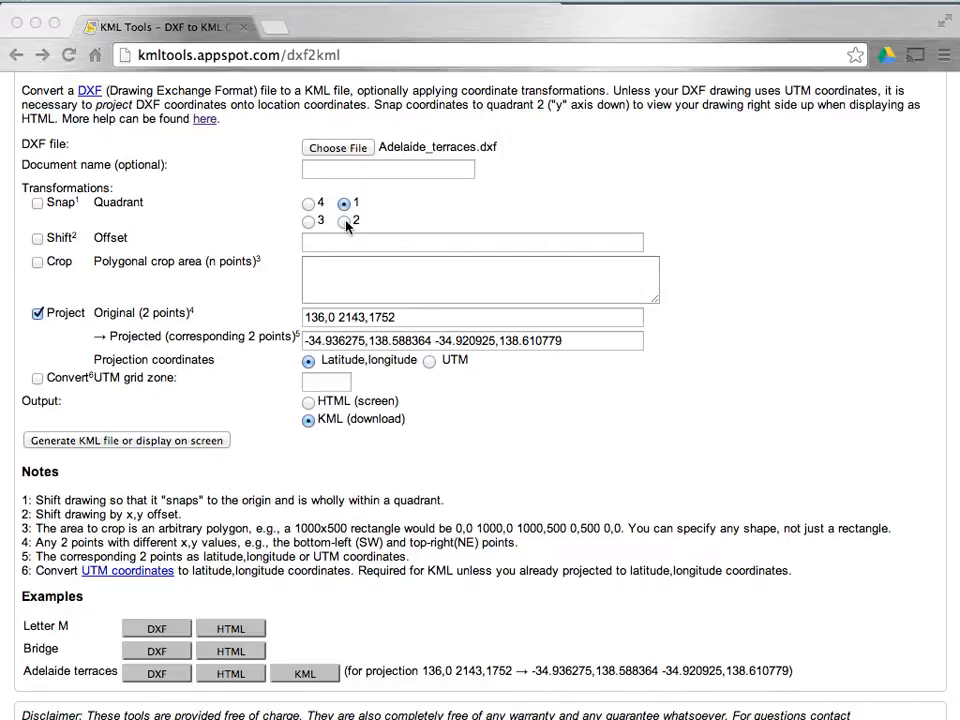
scroll("down", 3)
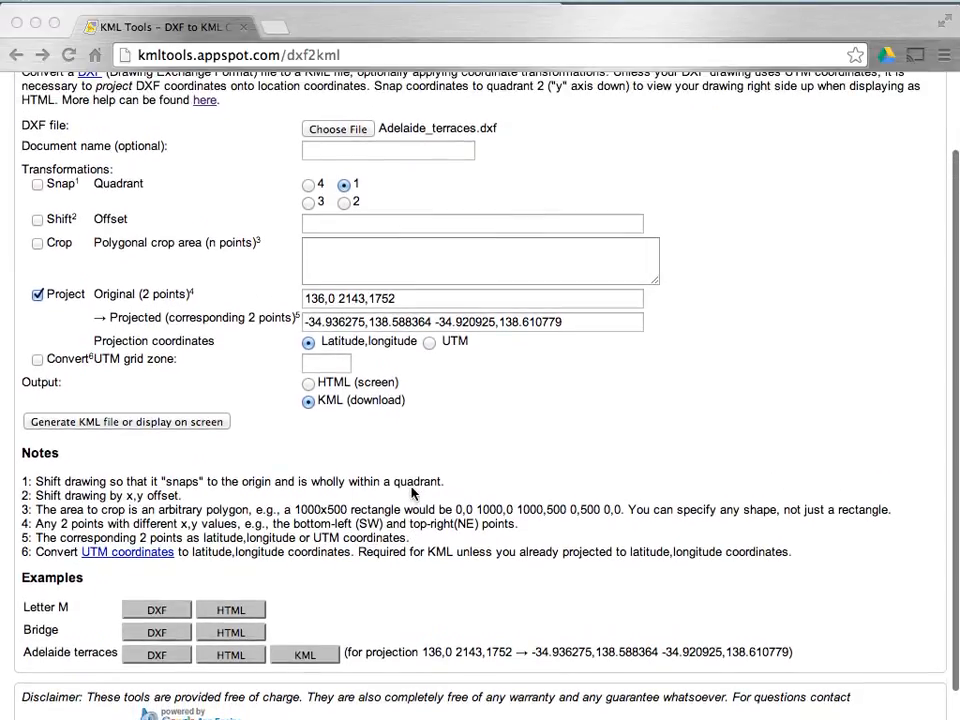